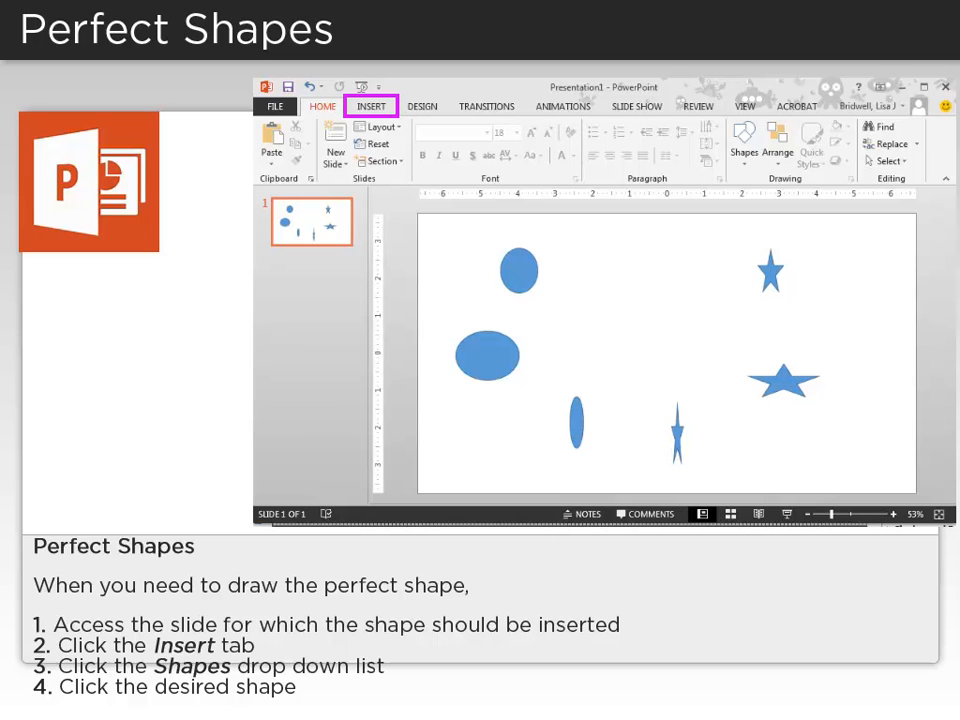
Reveal the Shapes gallery from the Insert ribbon, listing lines, rectangles, stars and banners.
{"action": "left_click", "coordinate": [476, 132]}
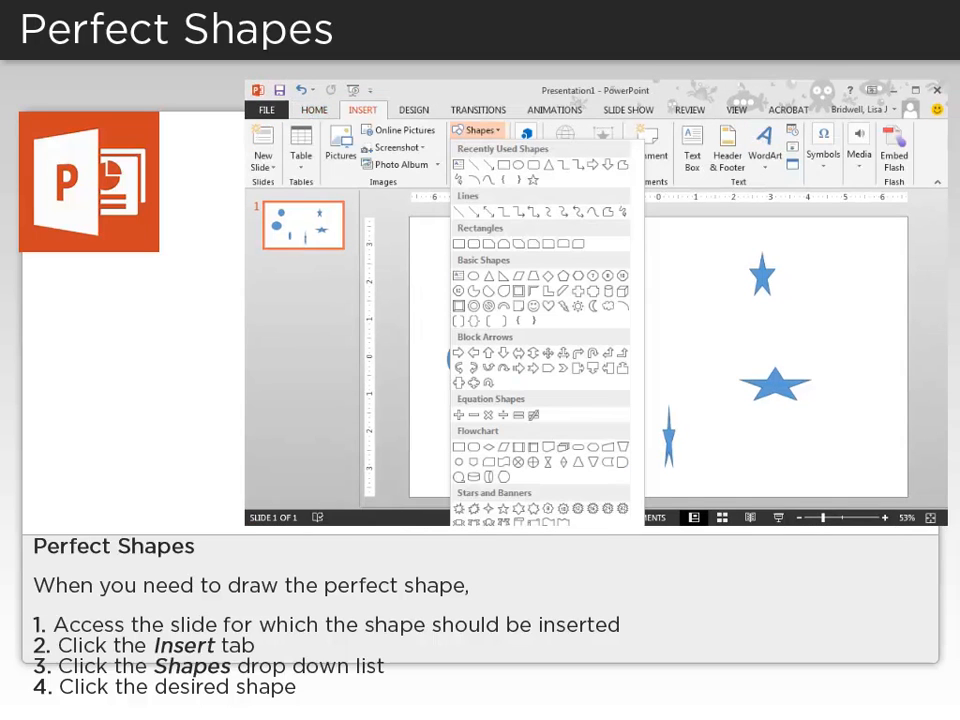